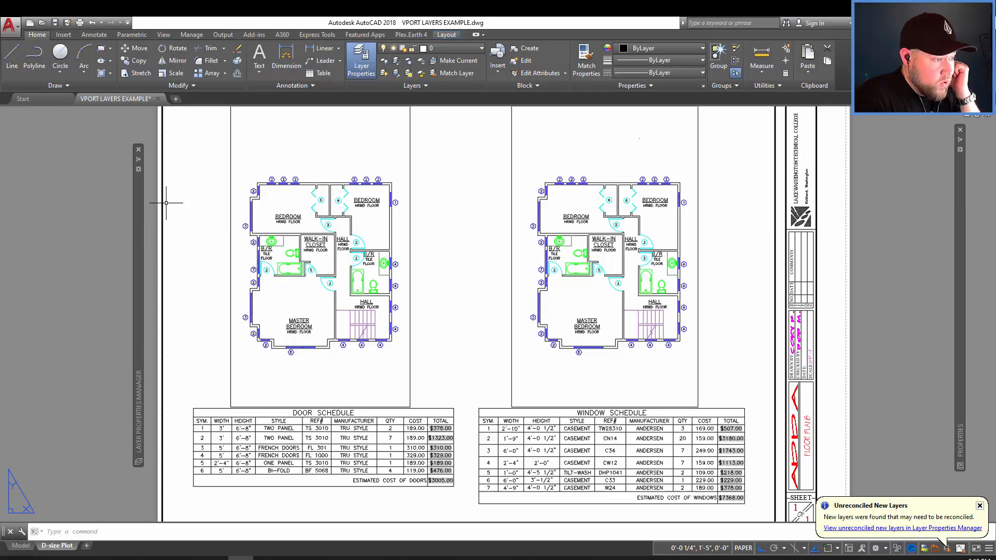
mouse_move(482, 270)
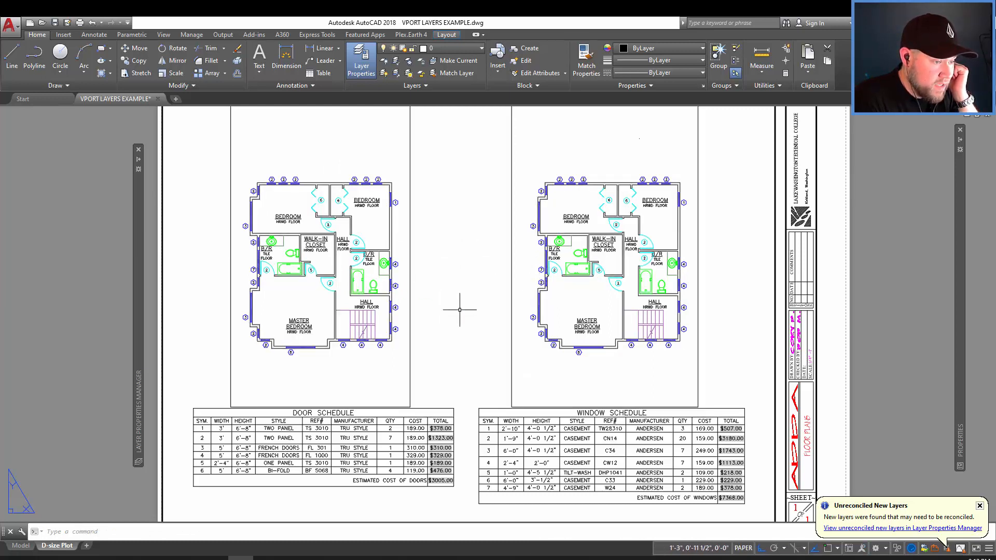
mouse_move(429, 233)
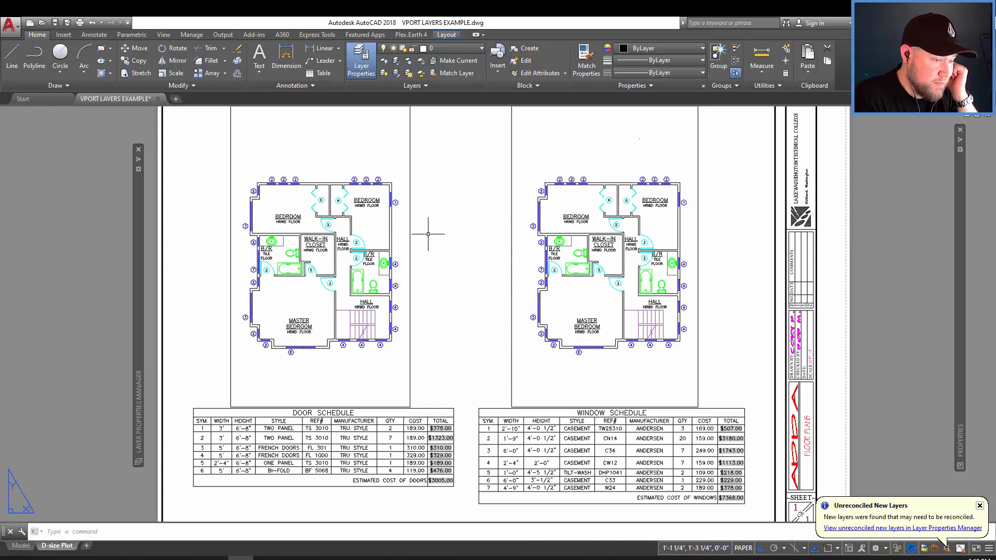
mouse_move(497, 250)
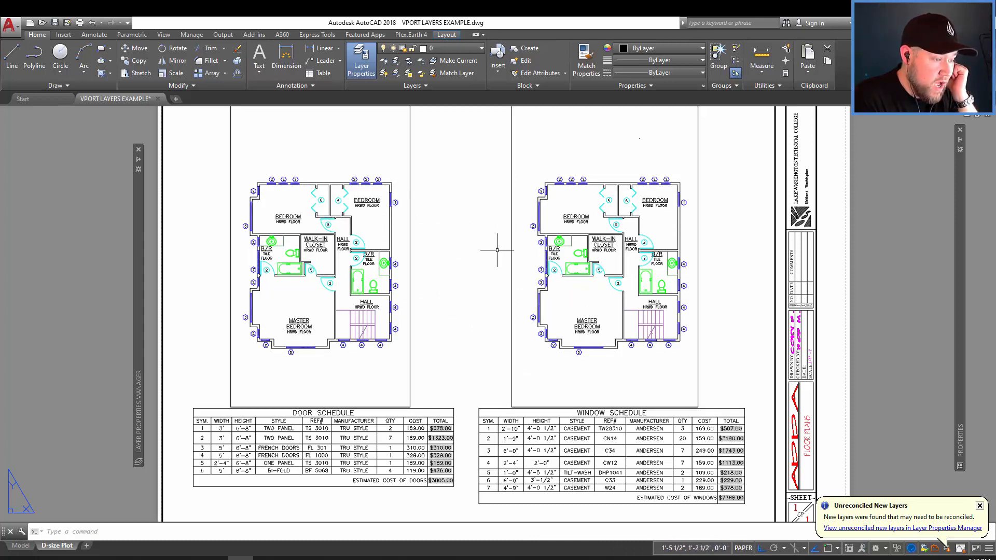
mouse_move(507, 273)
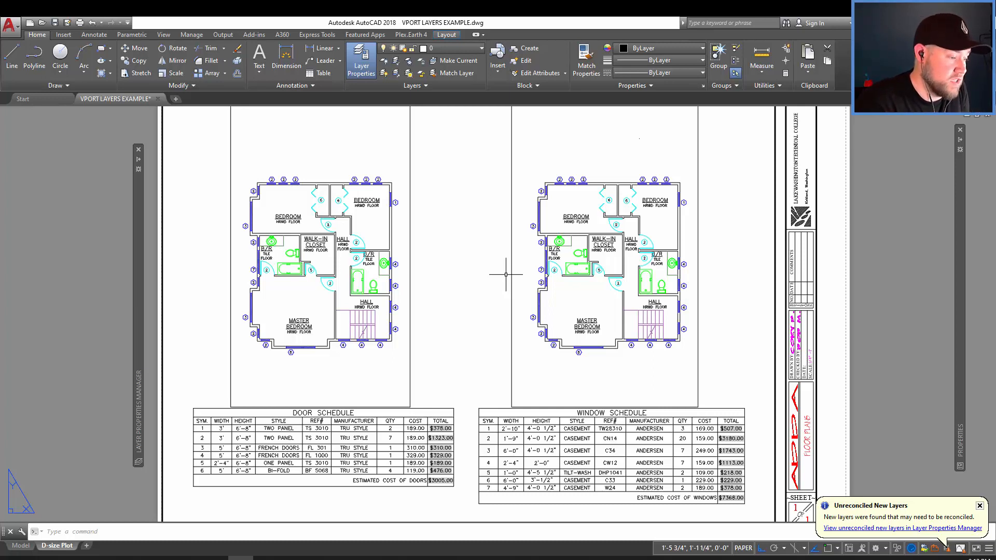
mouse_move(451, 237)
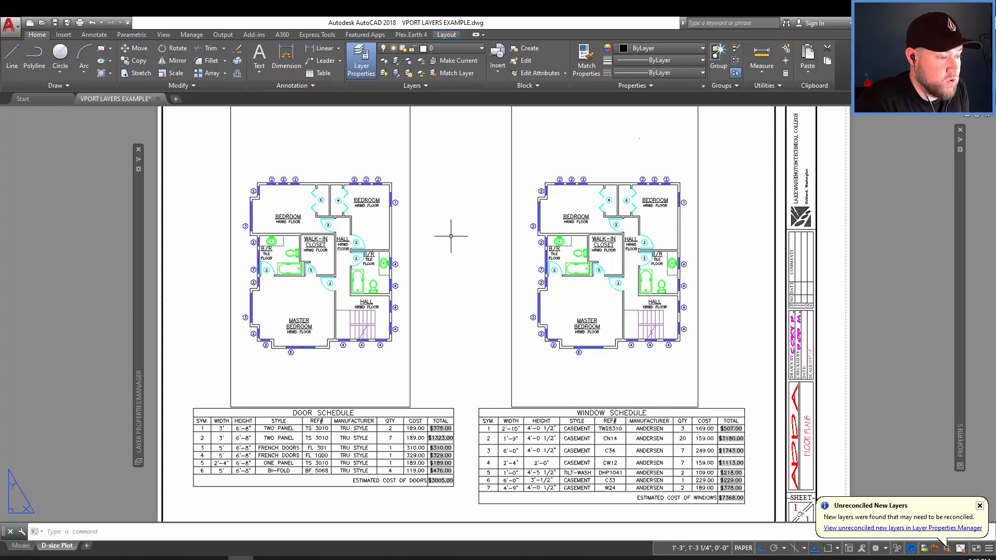
mouse_move(304, 397)
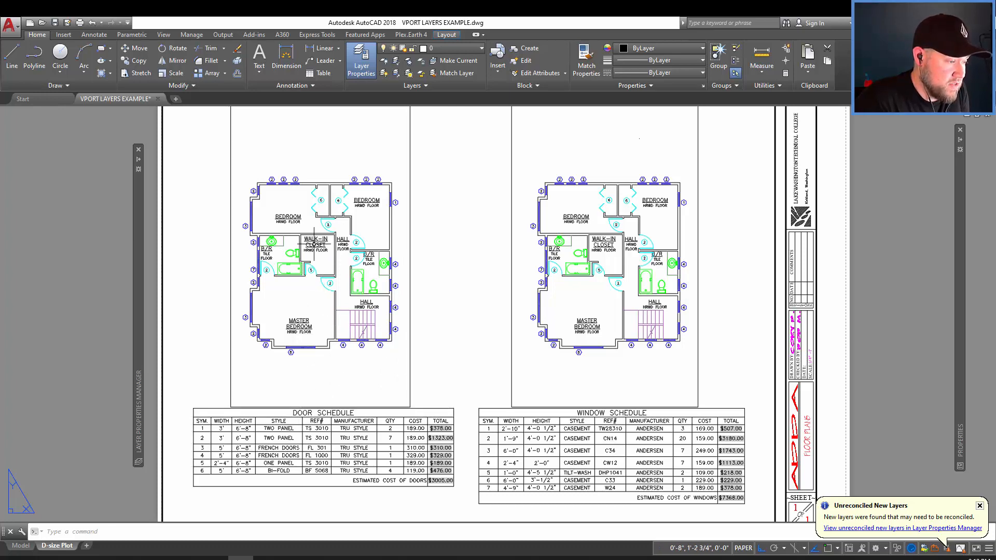
mouse_move(554, 352)
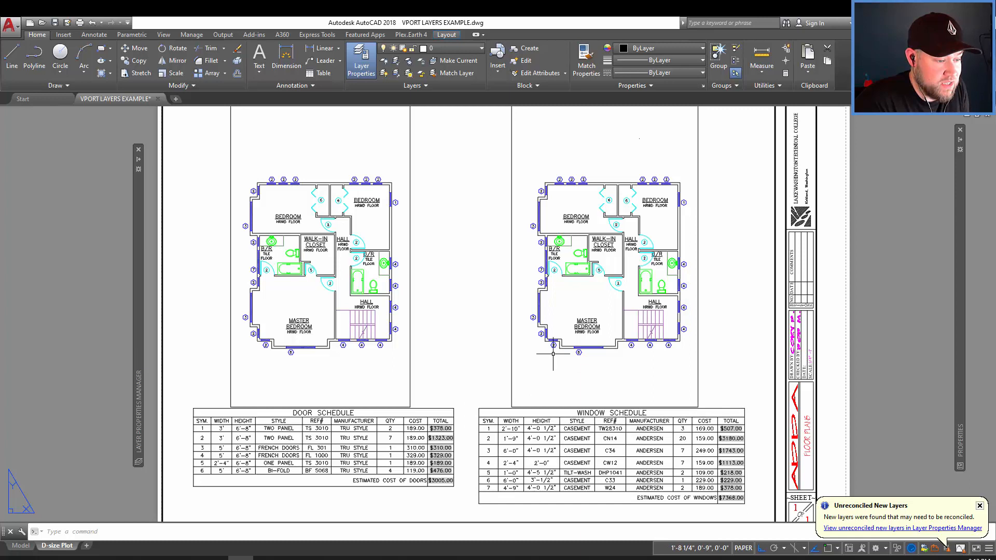
mouse_move(601, 306)
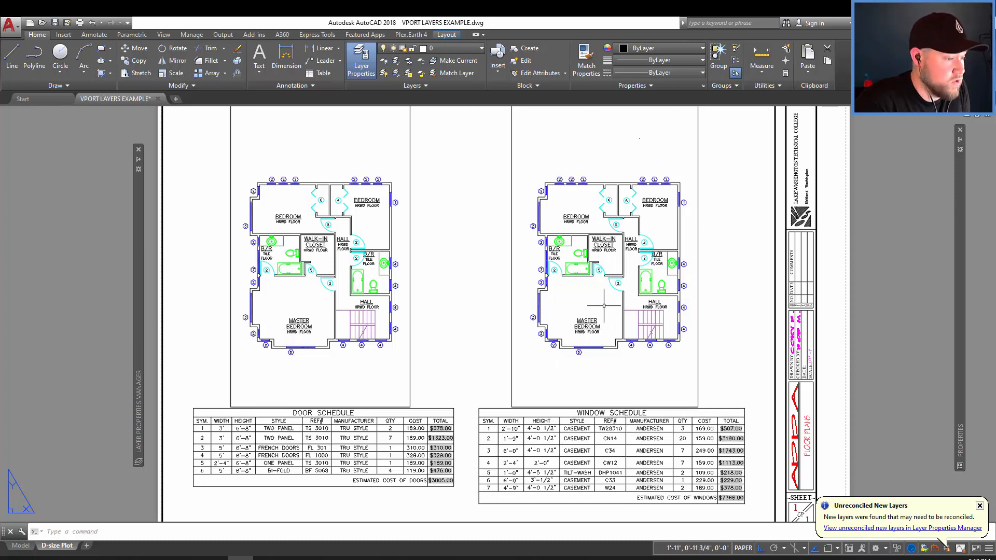
mouse_move(551, 338)
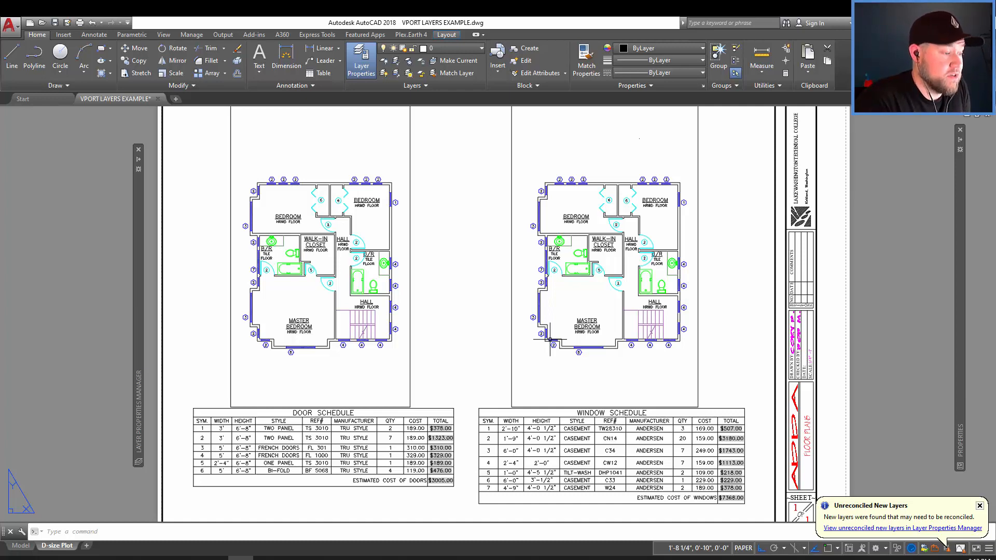
Step: Activate the left (door-schedule) viewport and bring up the Layer Properties Manager
click(373, 358)
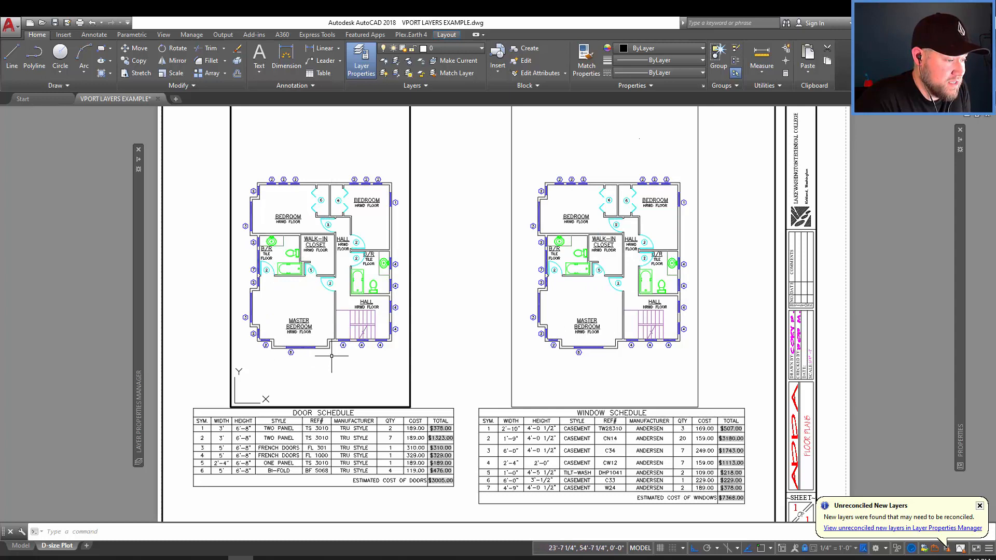
mouse_move(654, 323)
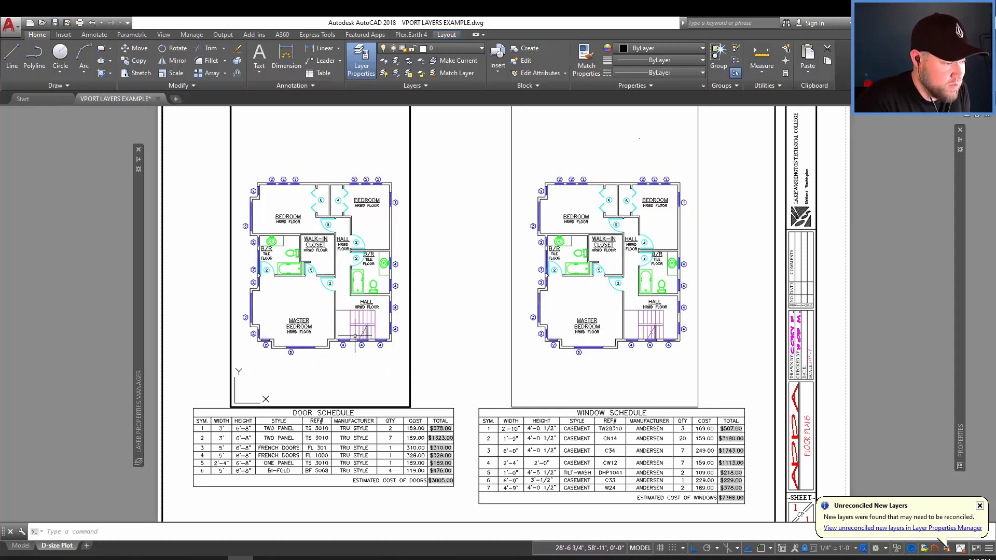
mouse_move(312, 362)
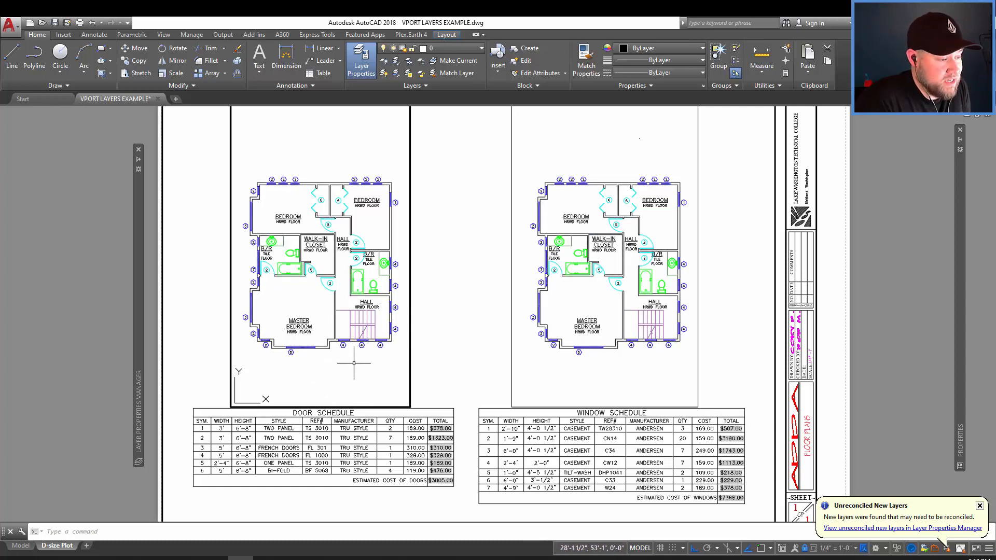
click(361, 60)
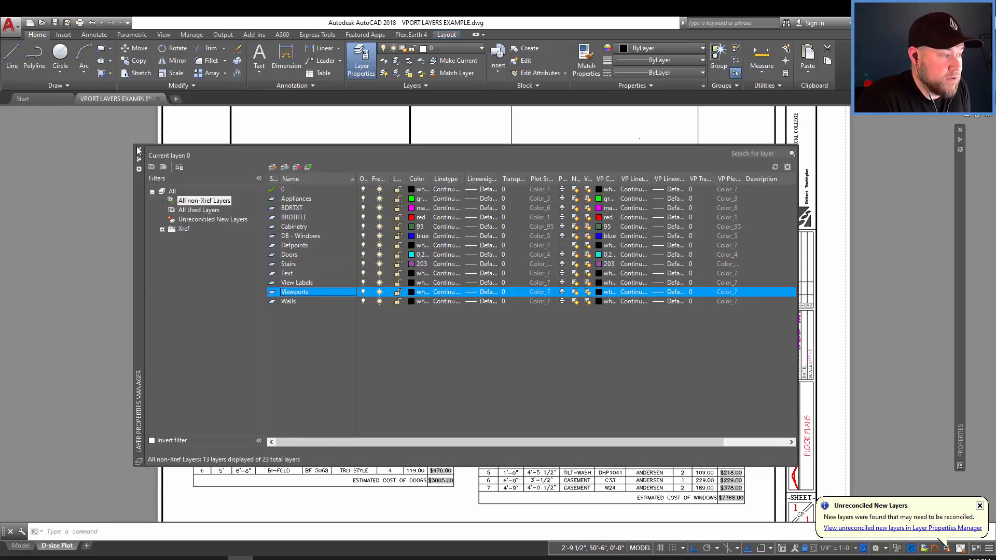
Step: Show all 23 layers via the All filter and select every layer except Doors
click(361, 60)
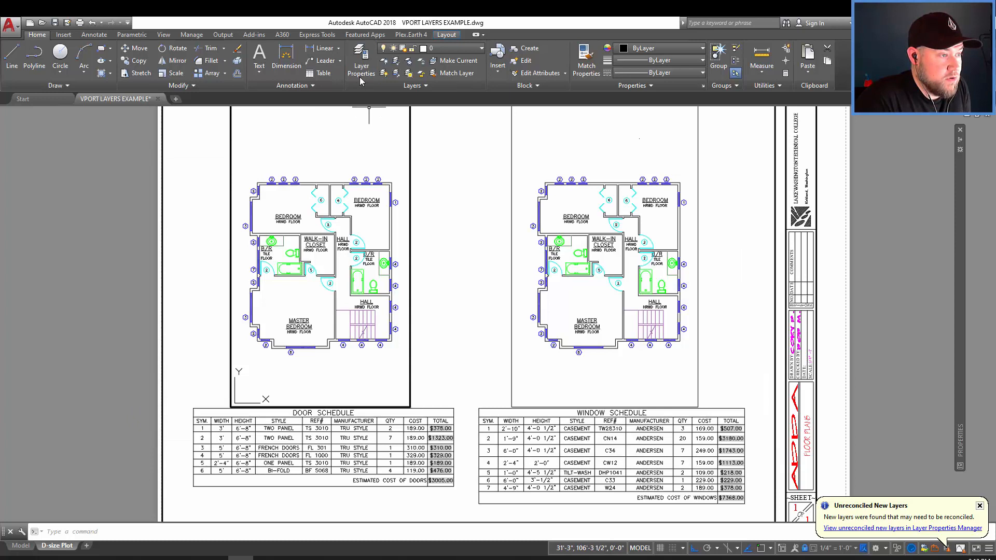
click(361, 60)
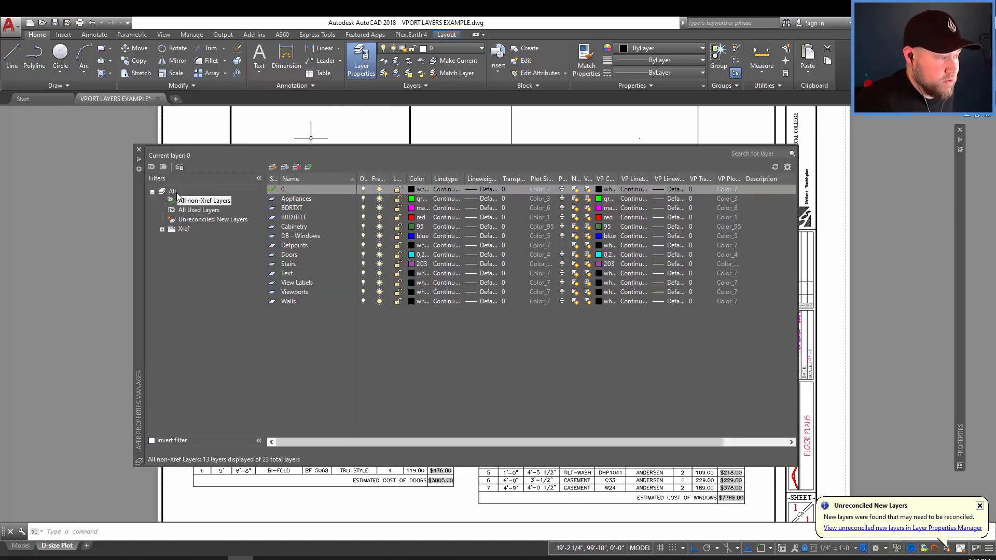
click(172, 191)
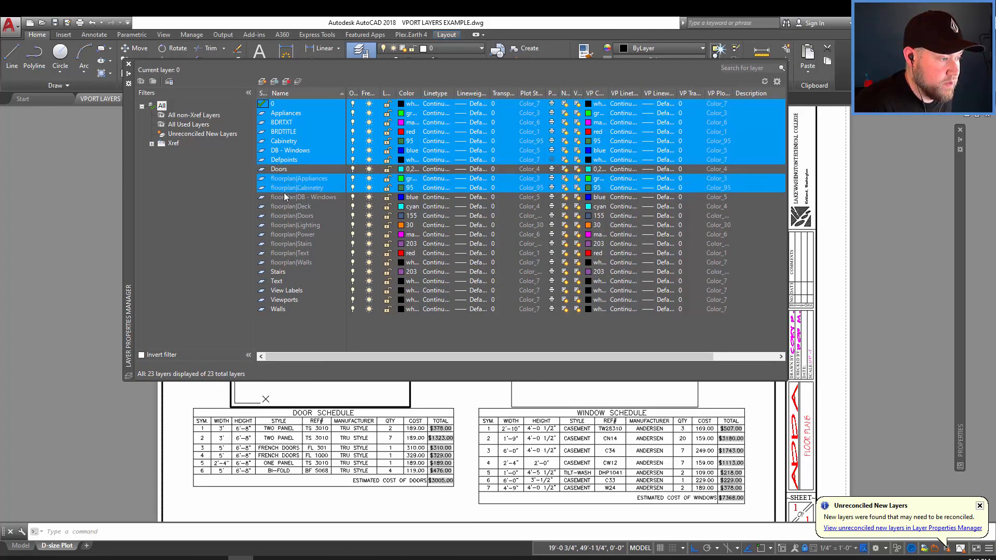
click(289, 253)
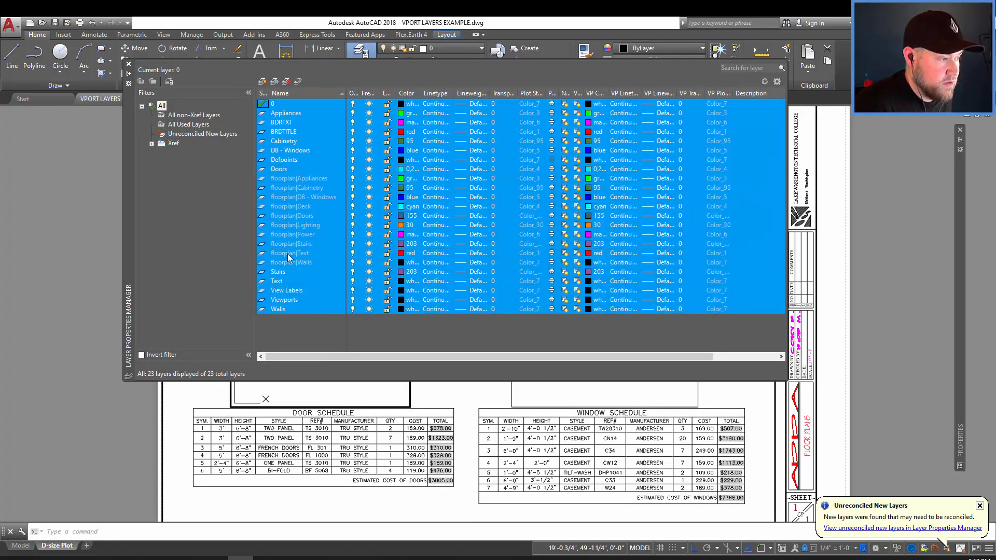
click(278, 169)
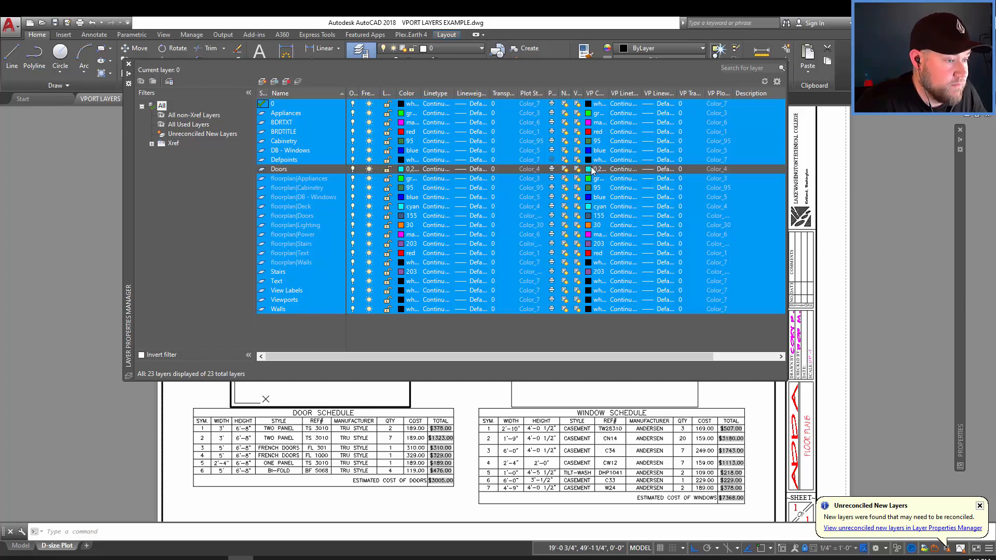
mouse_move(590, 184)
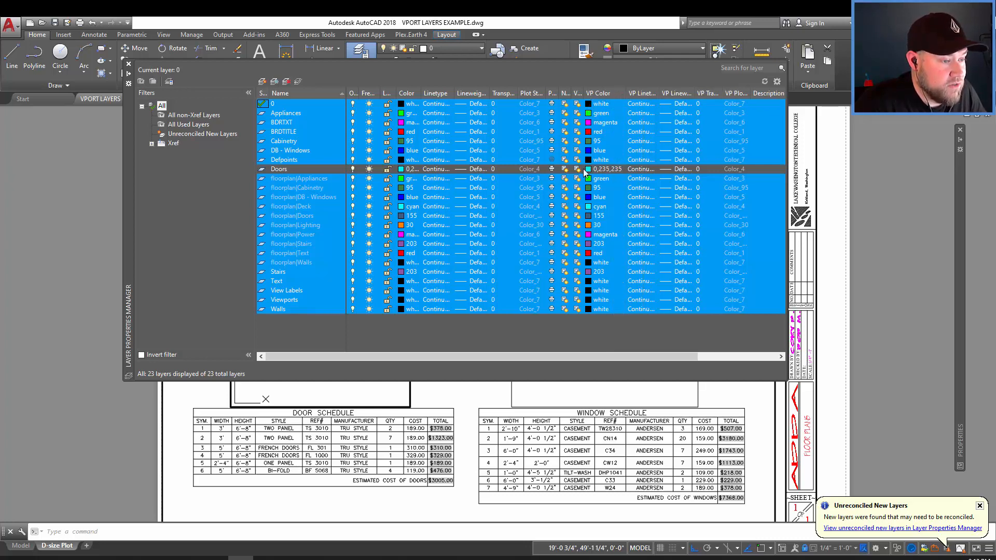
Step: Set VP Color 252 gray on all layers except Doors and return to the layout
click(589, 169)
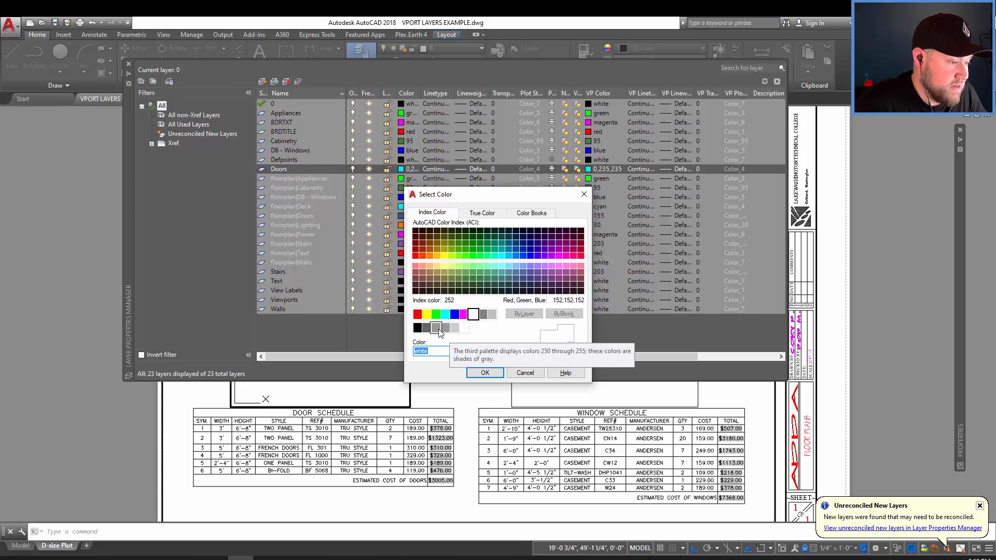
click(485, 372)
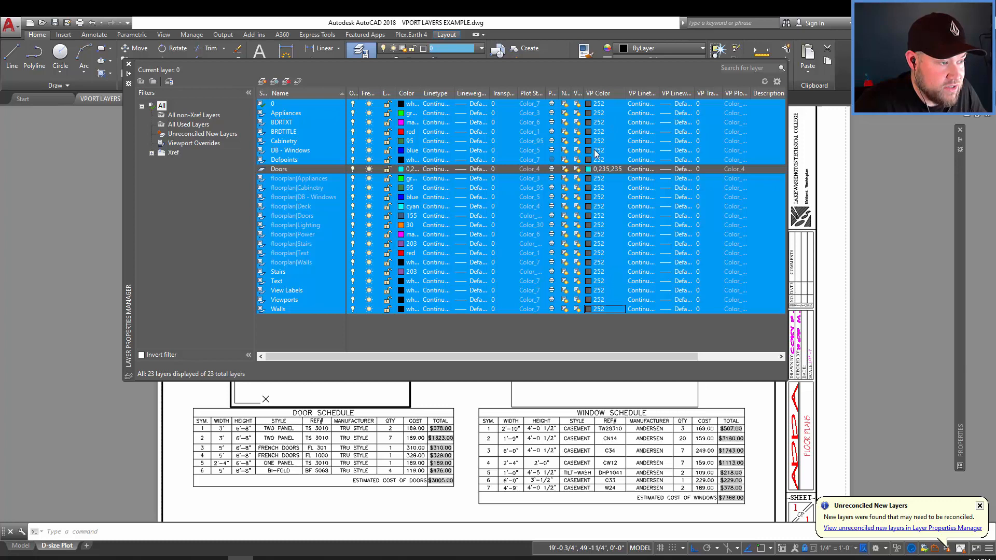
mouse_move(384, 305)
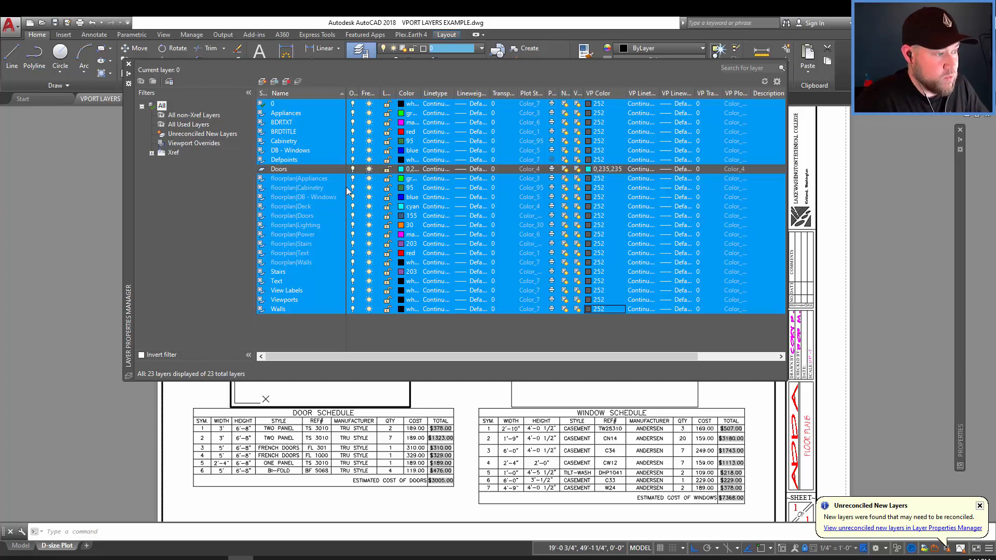
click(278, 309)
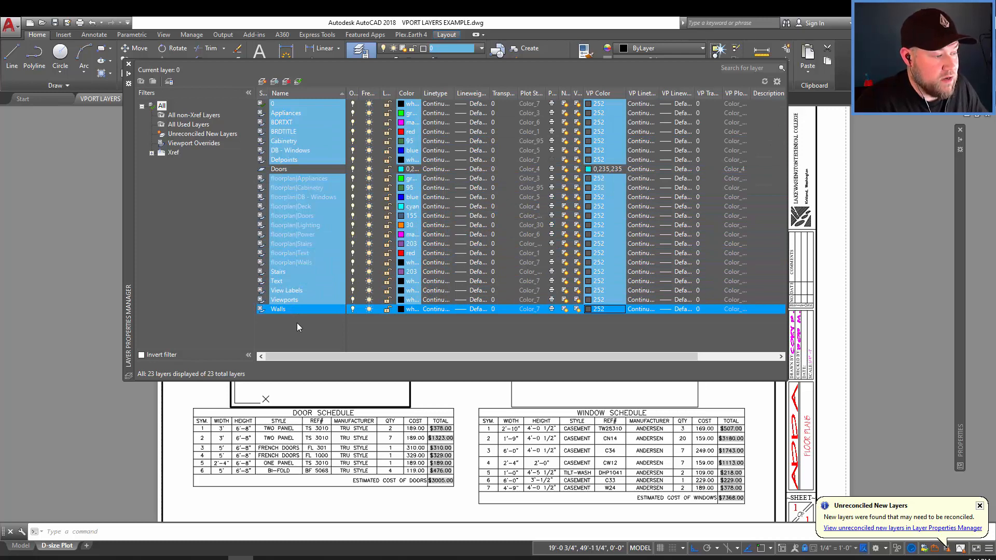
click(287, 290)
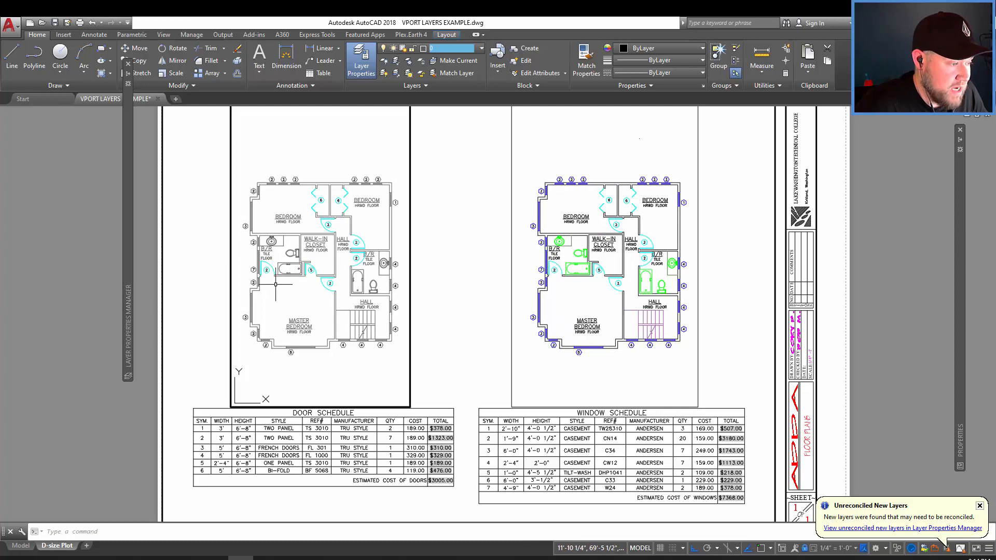
mouse_move(490, 282)
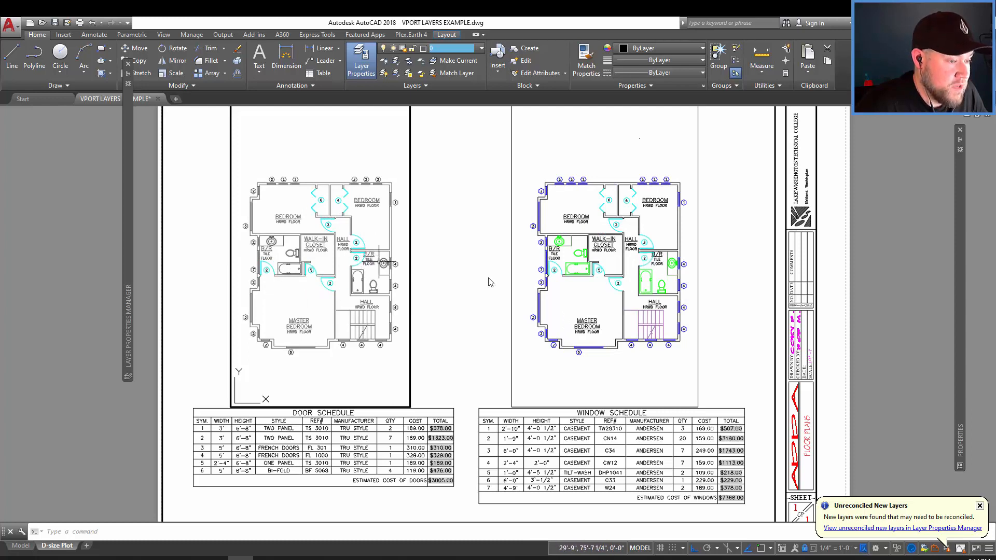
mouse_move(585, 294)
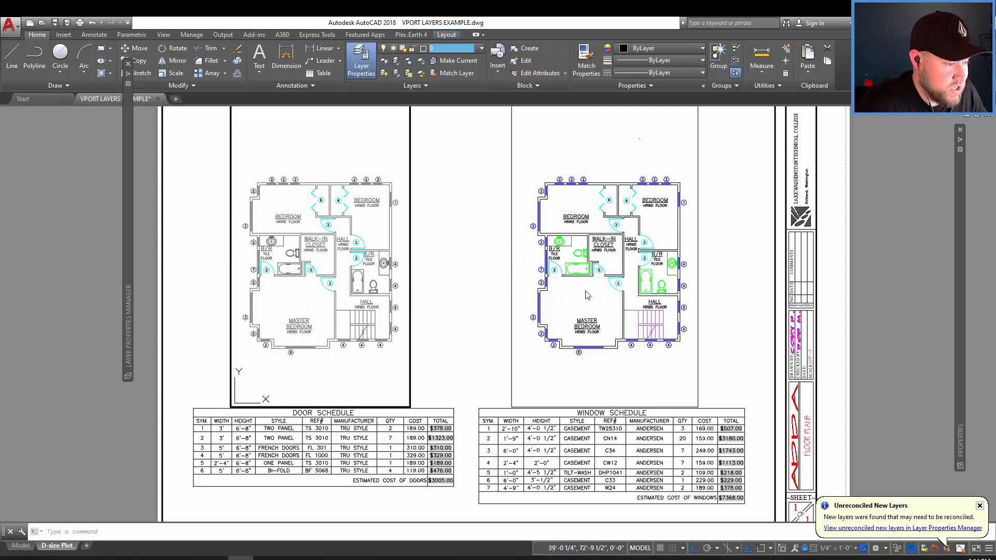
mouse_move(464, 344)
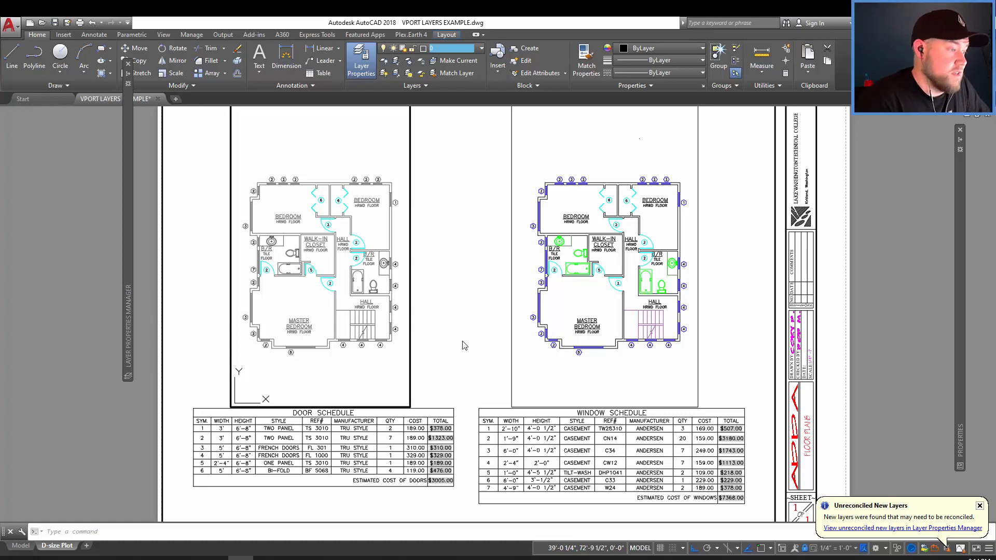
Step: Activate the right (window-schedule) viewport and reopen the Layer Properties Manager
click(360, 60)
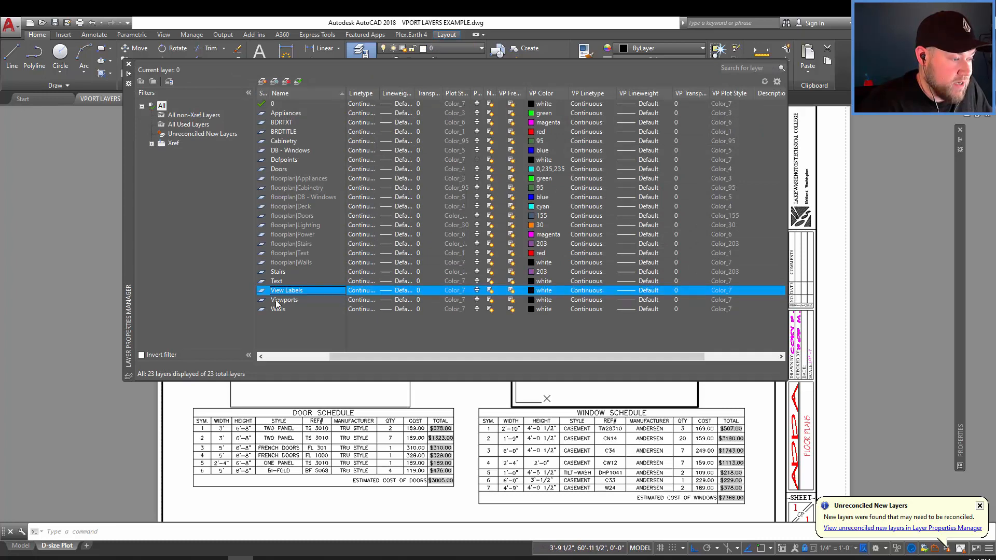
Step: Select every layer except DB - Windows and bring up their VP Color chooser
click(277, 309)
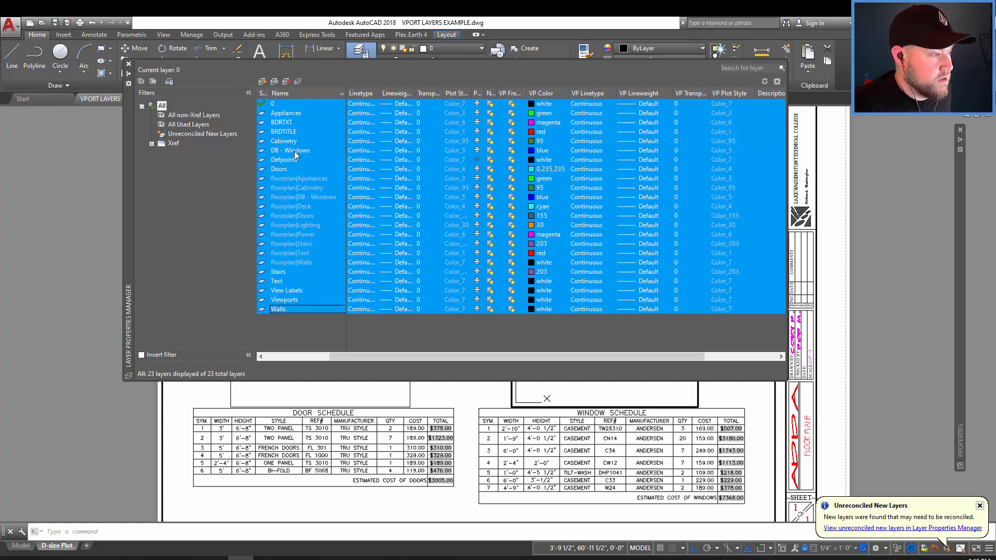
click(290, 150)
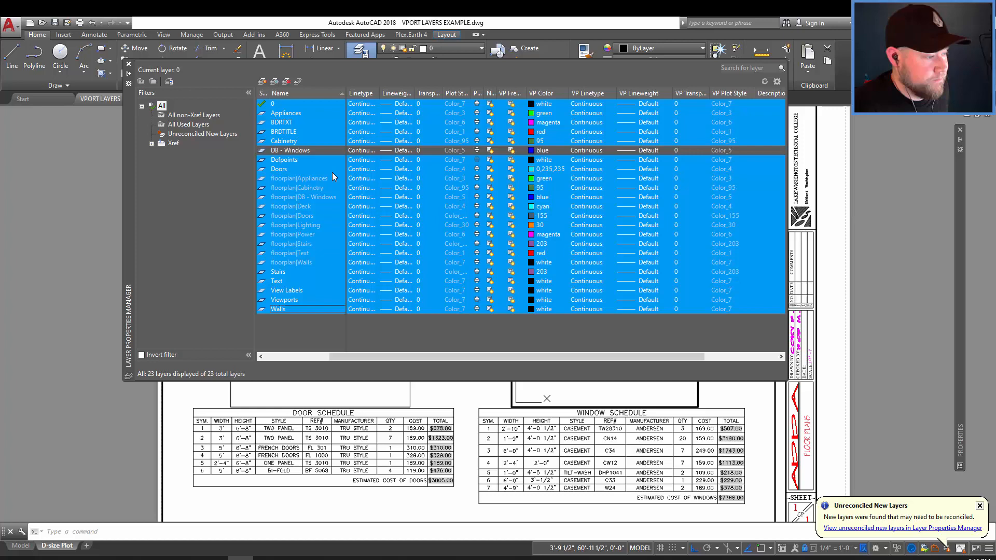
mouse_move(533, 161)
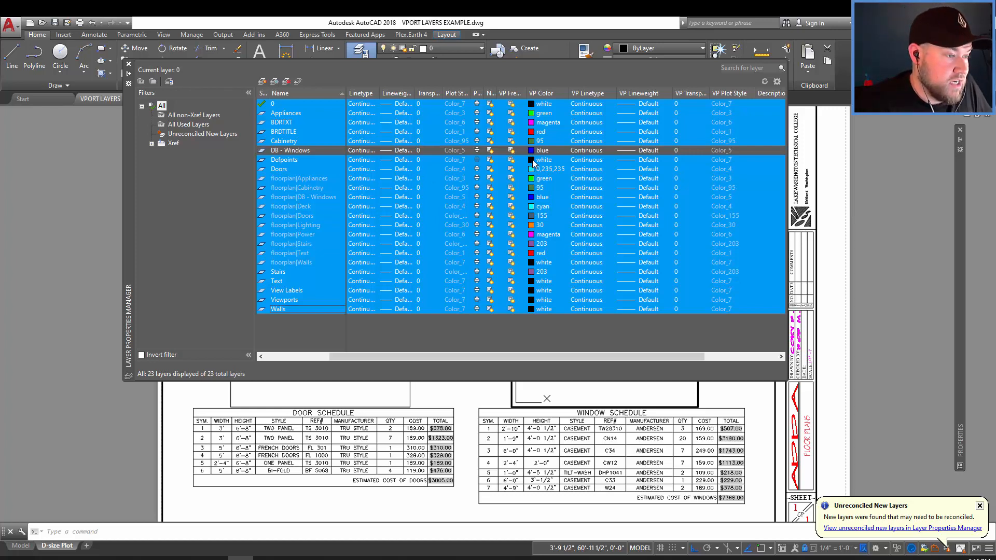
click(531, 149)
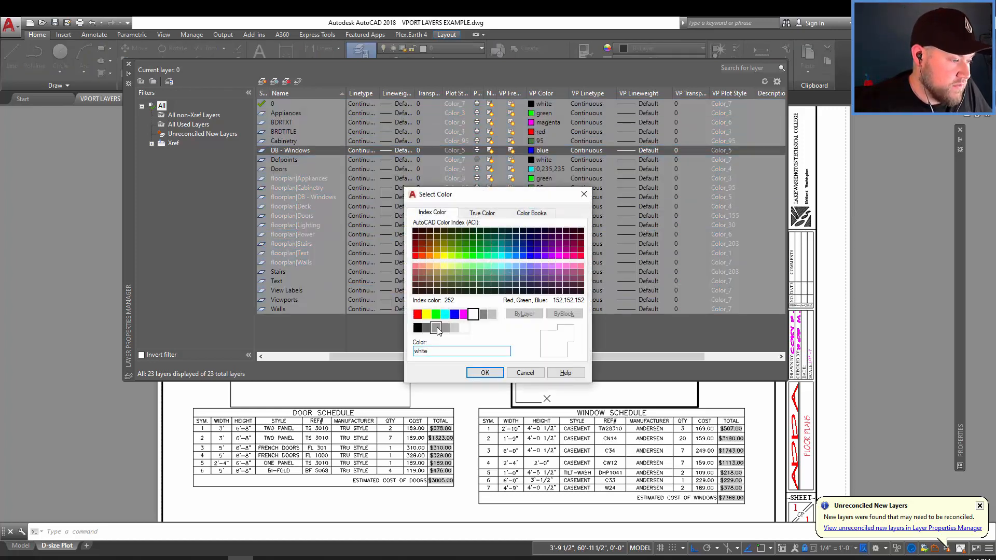
Step: Apply gray colour 252 so the right viewport grays everything but the blue windows
click(484, 372)
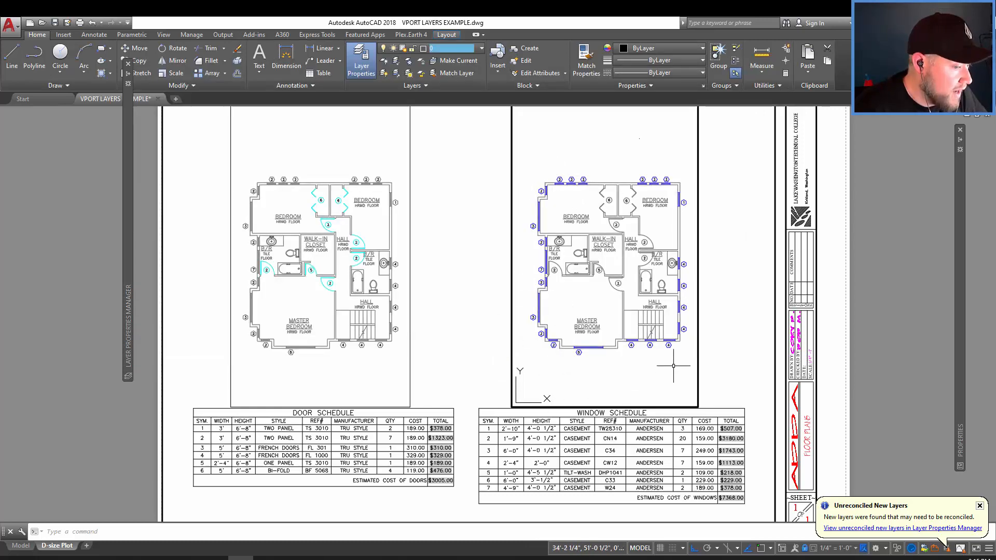
mouse_move(524, 258)
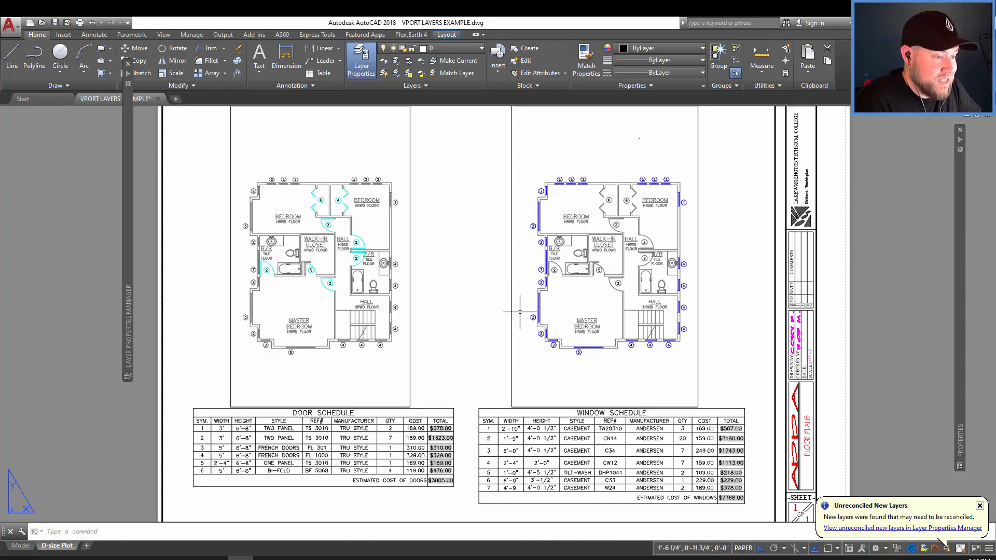
mouse_move(528, 186)
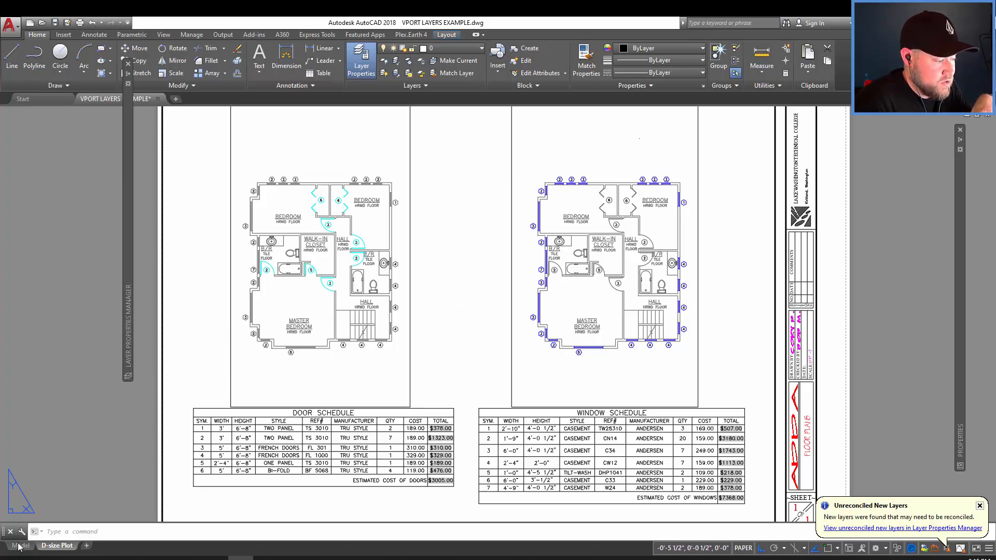
click(20, 545)
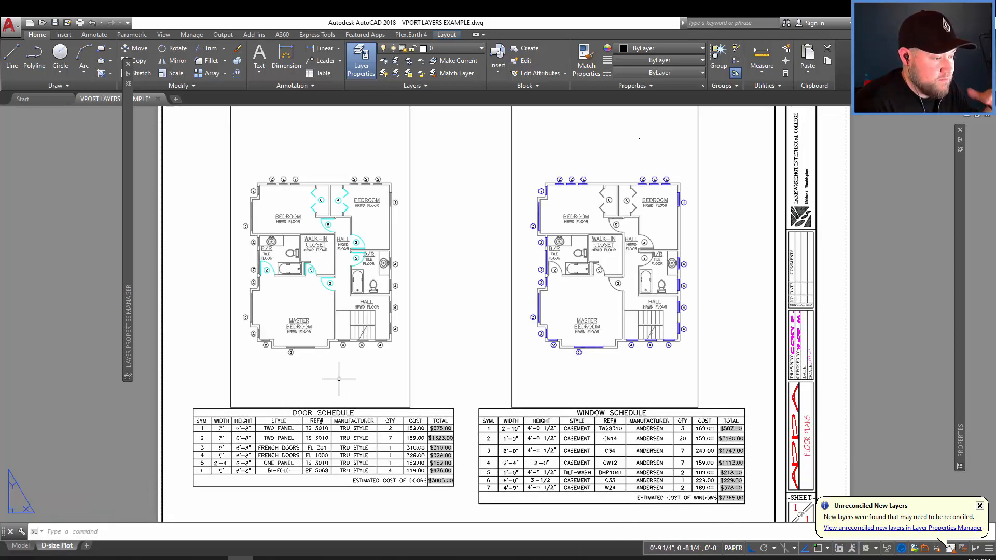
mouse_move(562, 376)
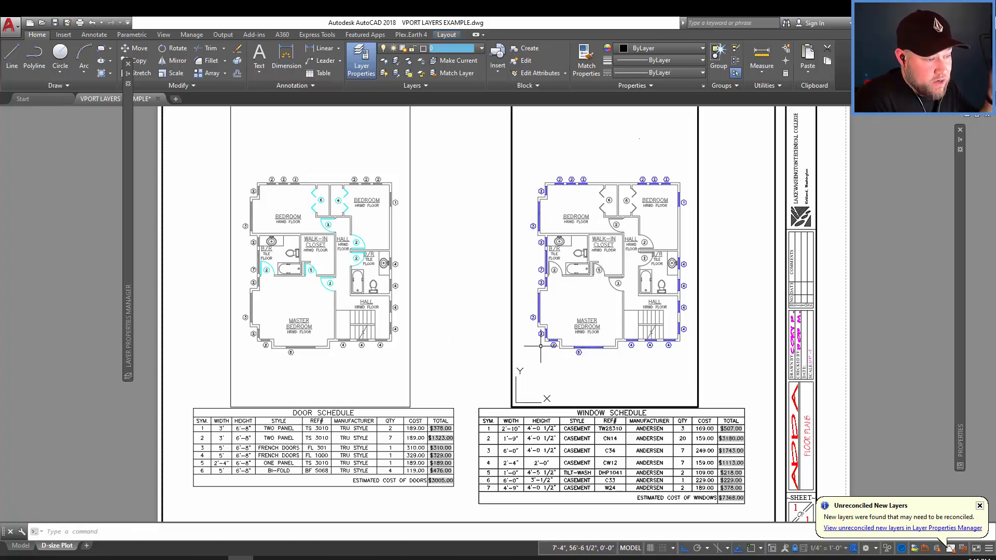
Step: Remove viewport overrides for all layers in all viewports, restoring original colours
click(361, 60)
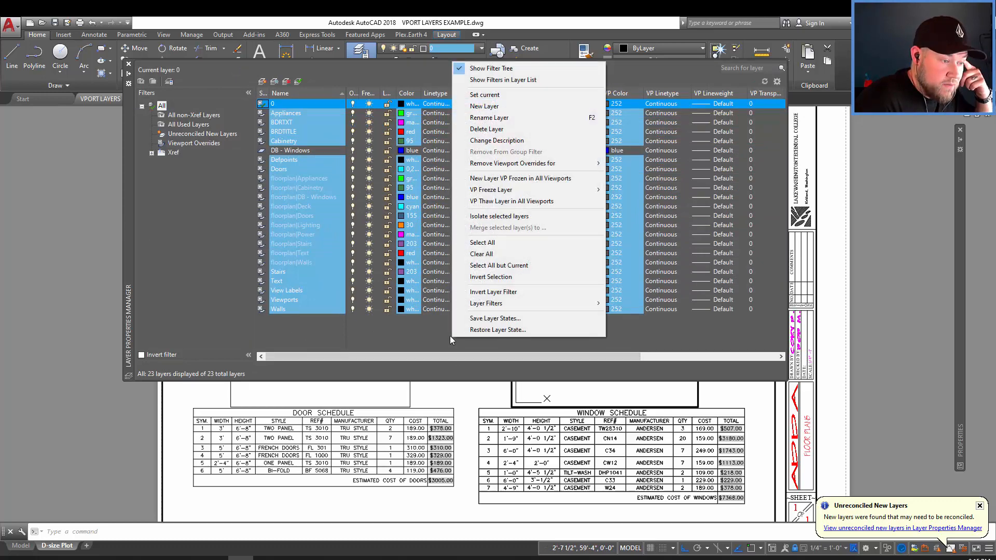
mouse_move(511, 162)
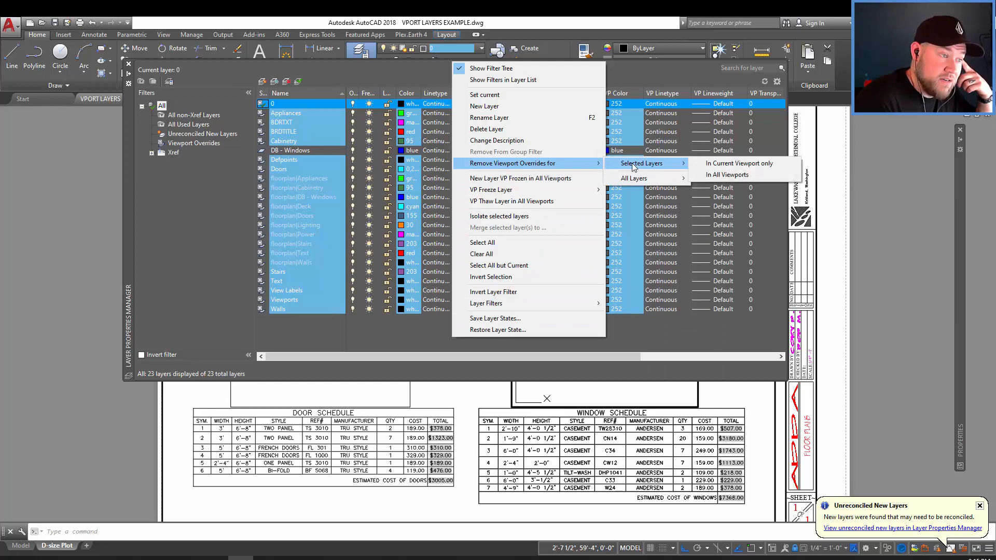
mouse_move(632, 178)
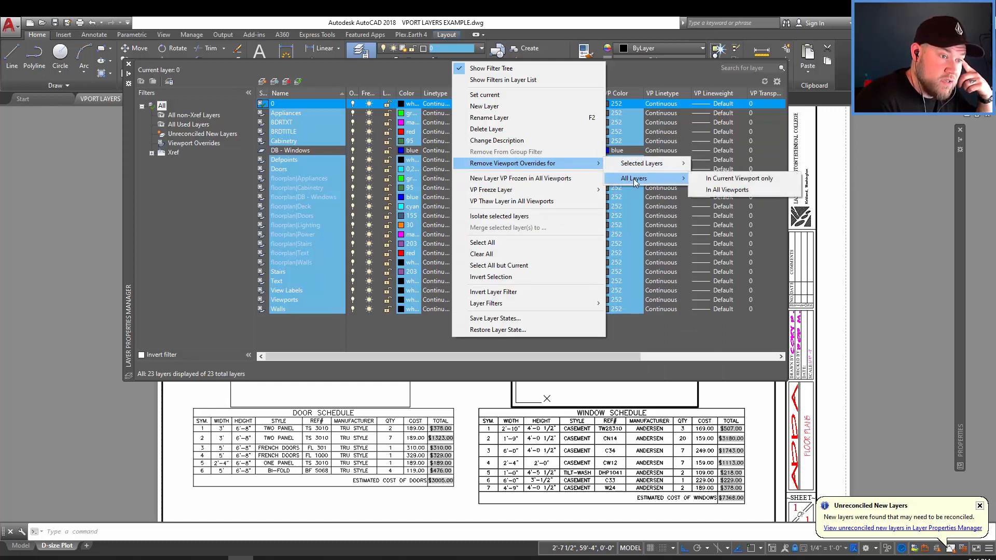
mouse_move(726, 189)
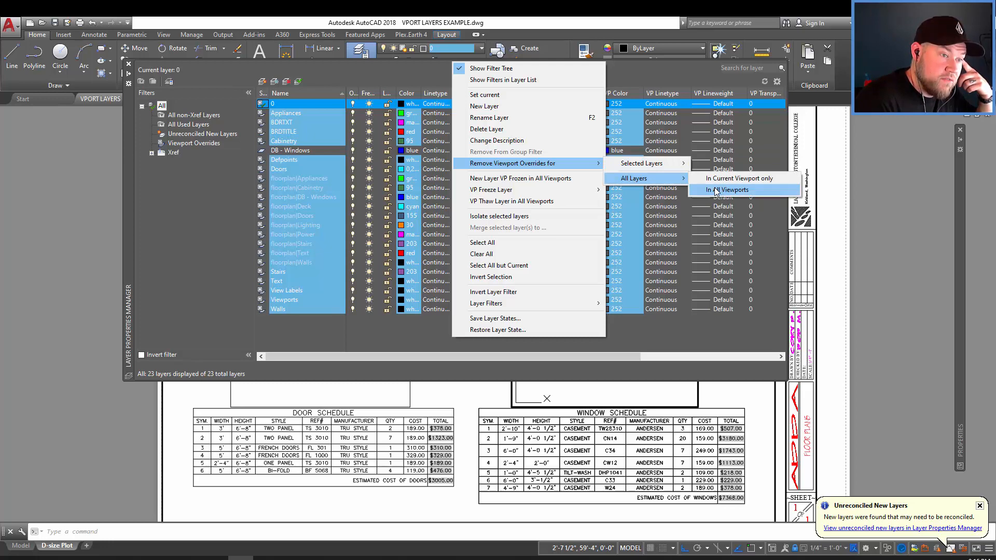
click(726, 189)
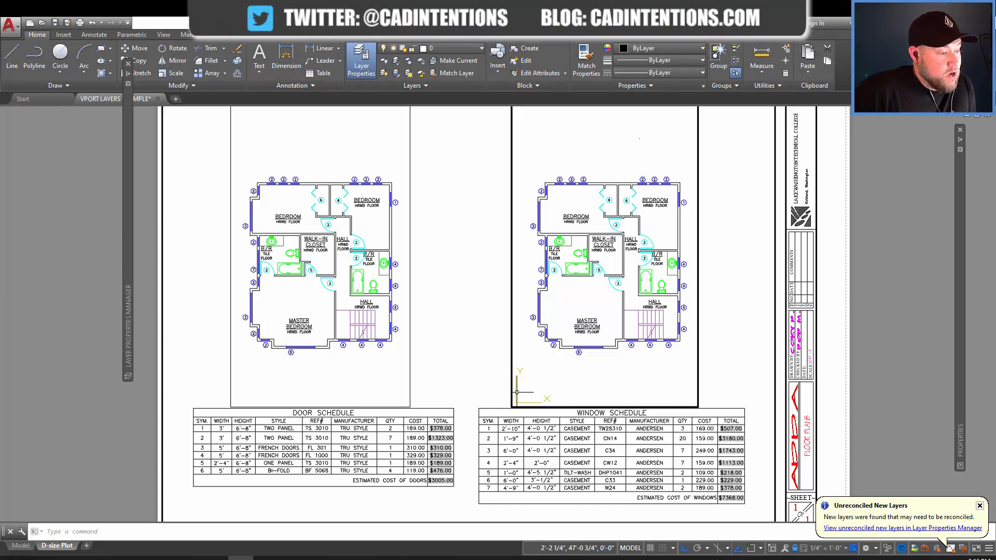
mouse_move(504, 391)
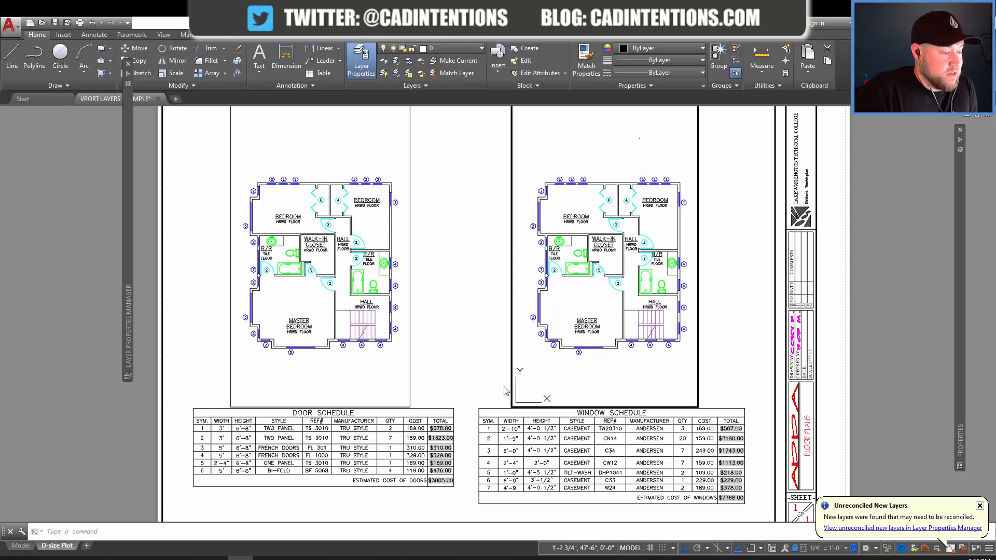
mouse_move(543, 424)
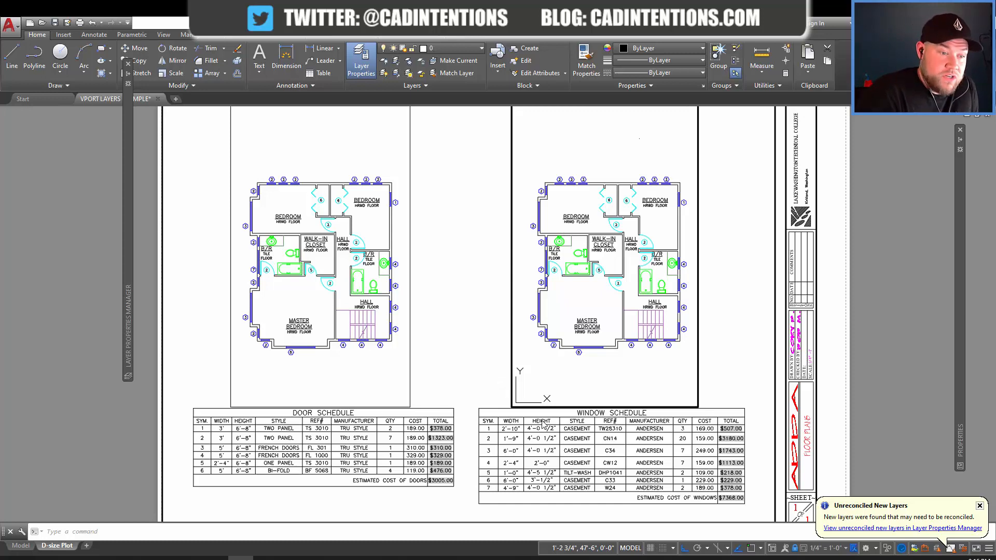